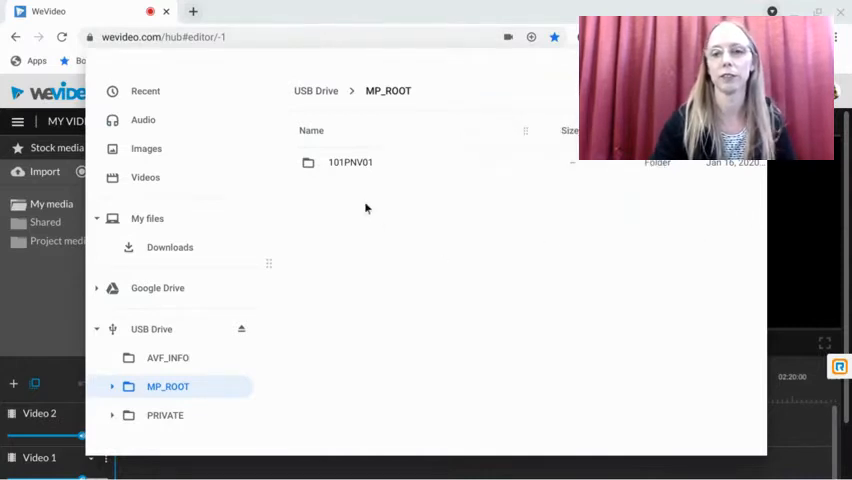
pyautogui.moveTo(355, 202)
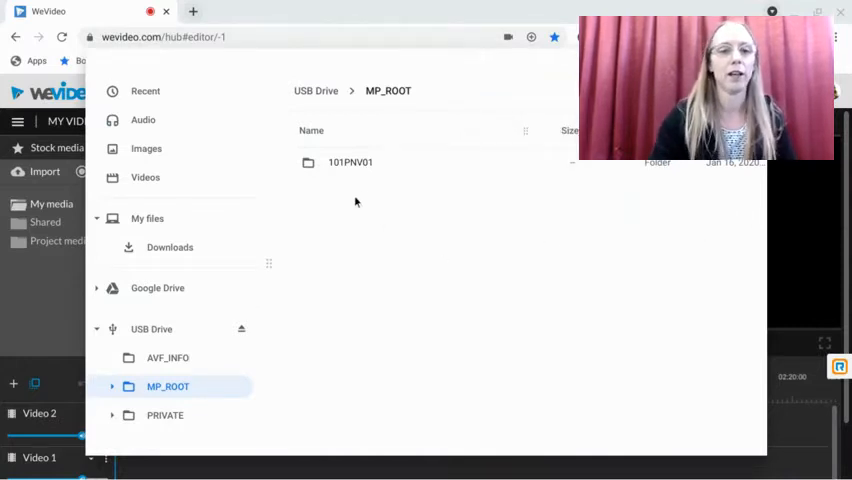
pyautogui.moveTo(283, 277)
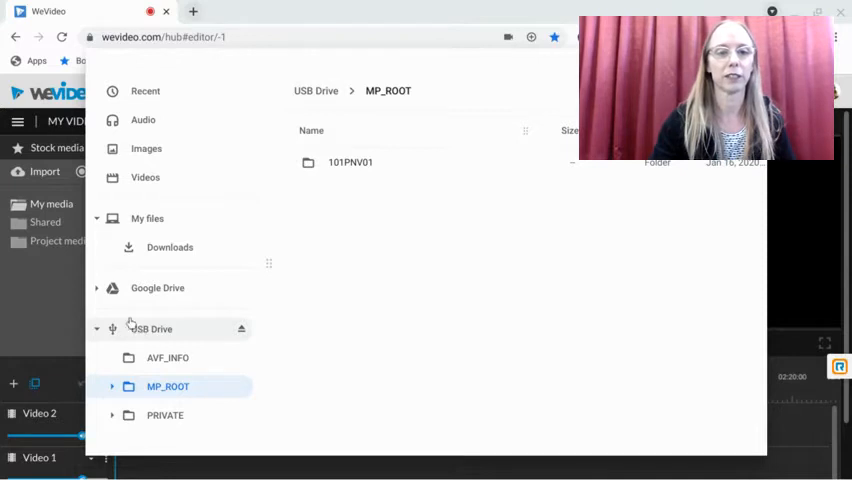
# Open MP_ROOT, then 101PNV01 on the USB drive to list the six MPG clips
pyautogui.click(97, 289)
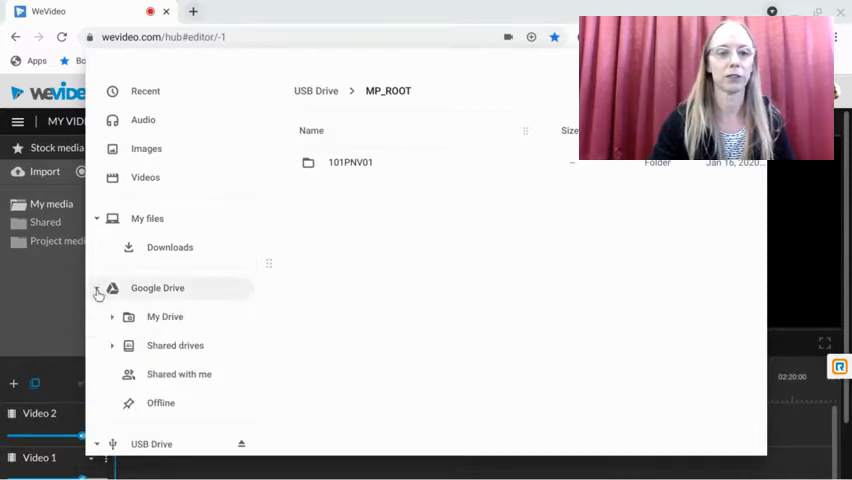
pyautogui.click(98, 293)
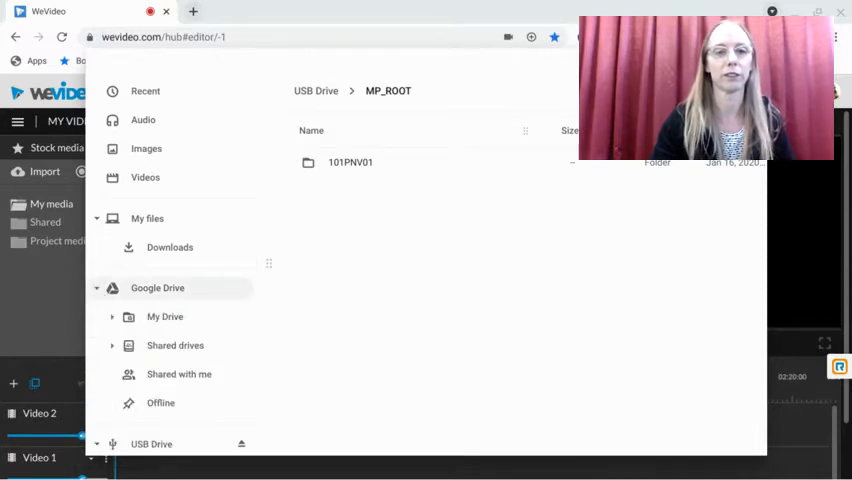
pyautogui.click(96, 288)
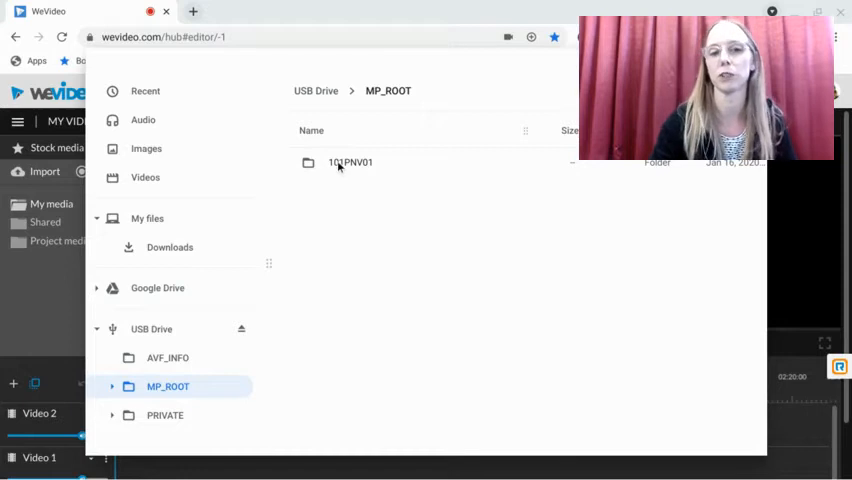
pyautogui.moveTo(332, 184)
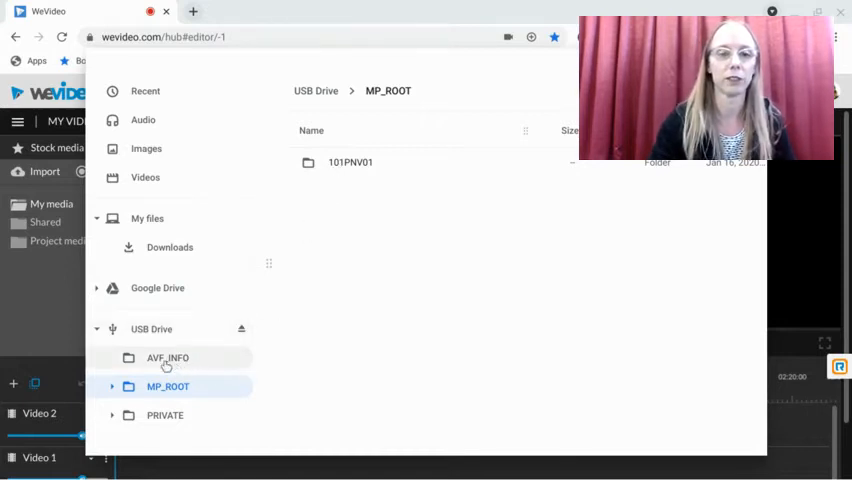
pyautogui.moveTo(160, 332)
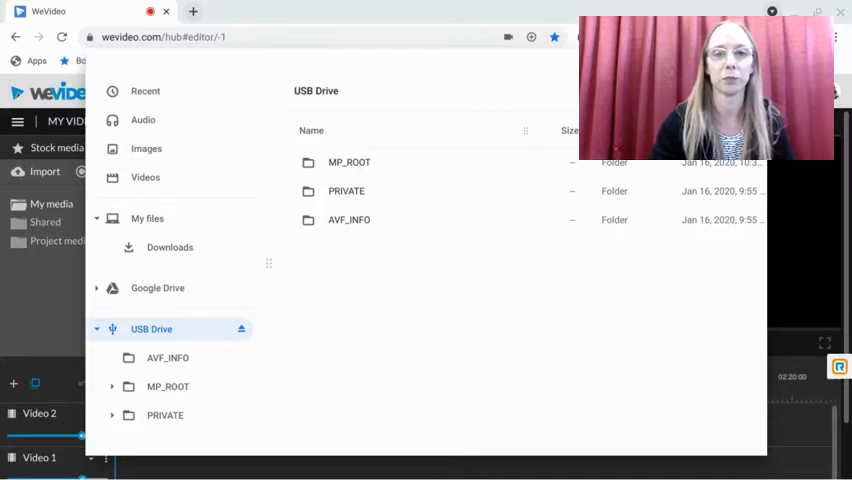
pyautogui.moveTo(378, 218)
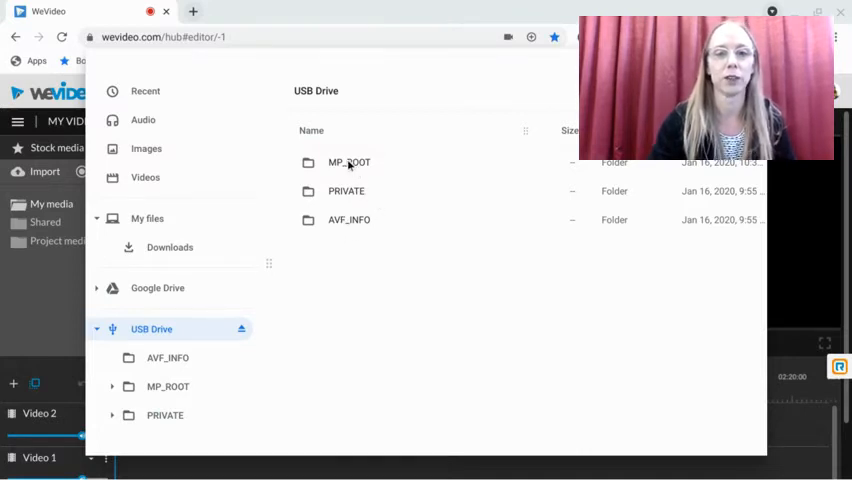
pyautogui.doubleClick(349, 162)
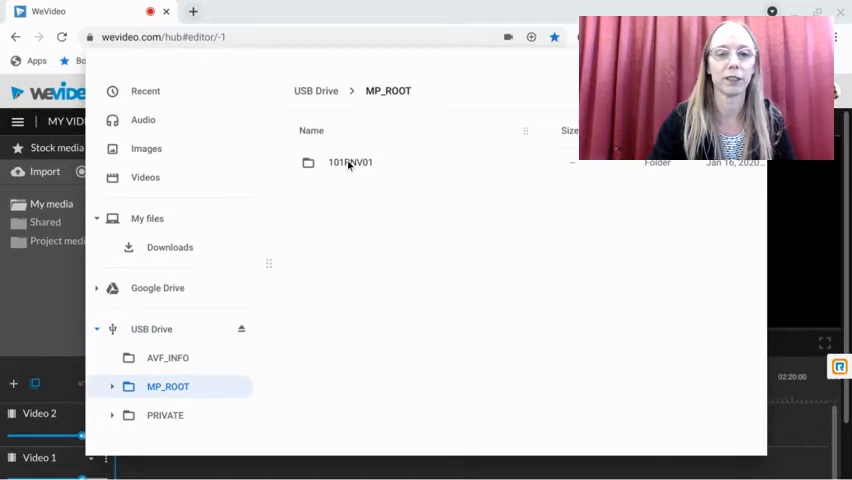
pyautogui.moveTo(336, 178)
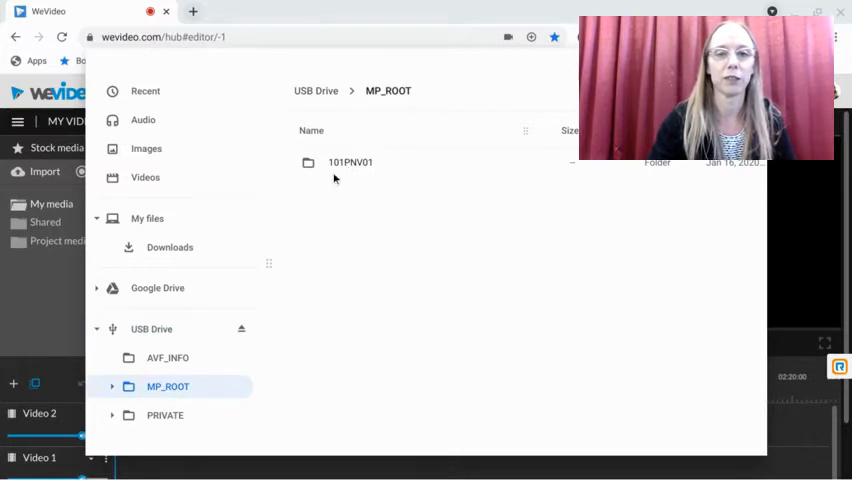
pyautogui.moveTo(371, 172)
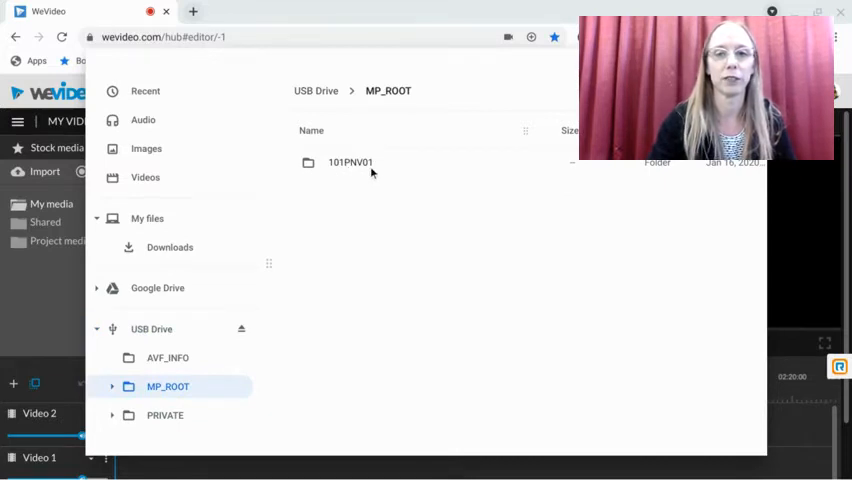
pyautogui.moveTo(348, 174)
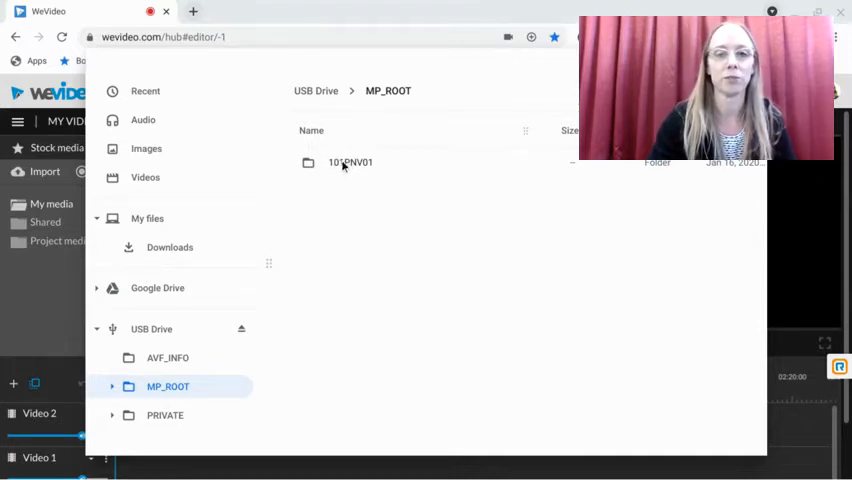
pyautogui.doubleClick(350, 162)
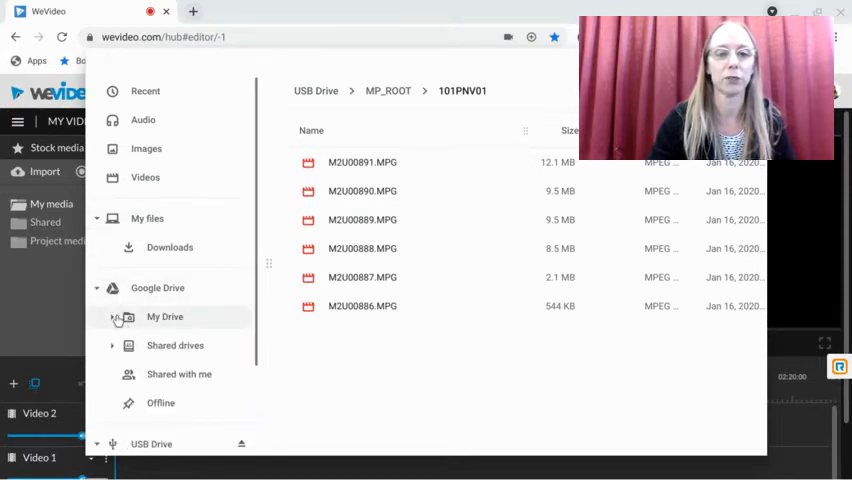
# Add a folder named 'New Videos' under My Drive
pyautogui.rightClick(165, 317)
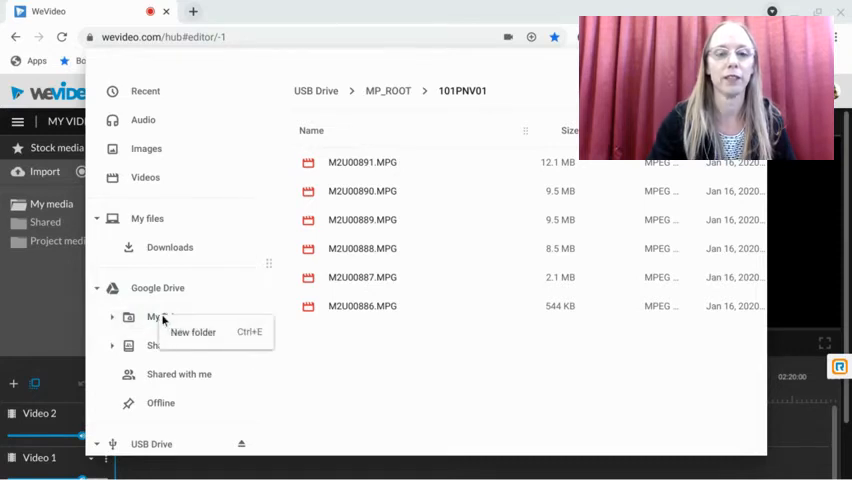
pyautogui.moveTo(193, 332)
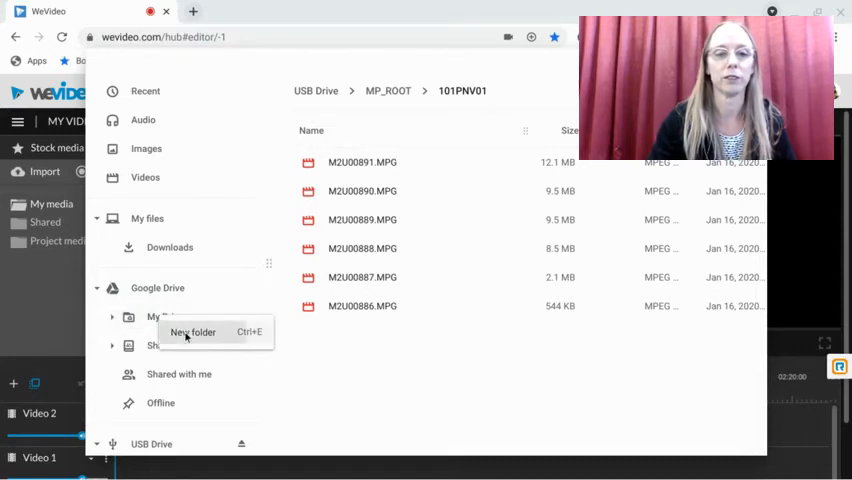
pyautogui.click(193, 332)
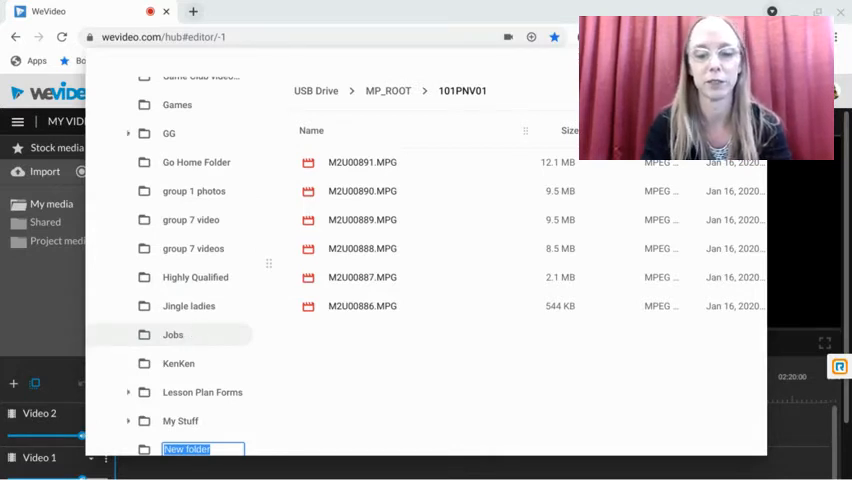
pyautogui.write('New')
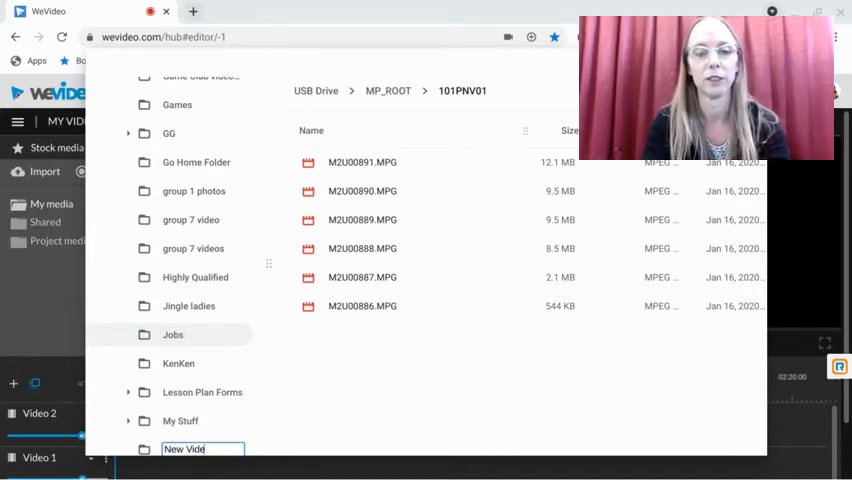
pyautogui.write('s')
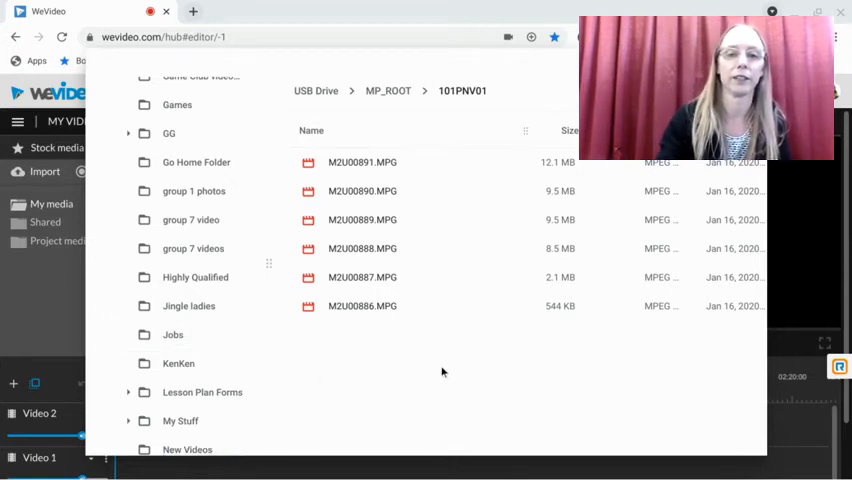
pyautogui.moveTo(460, 339)
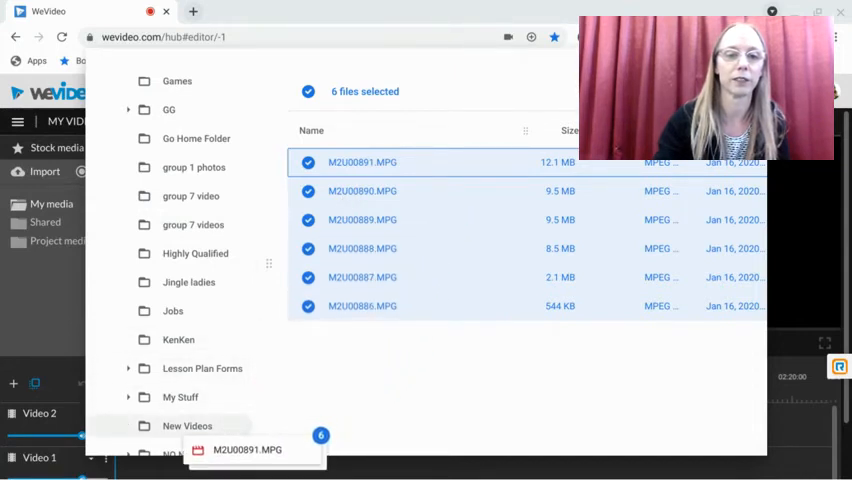
# Copy the six MPG clips into New Videos and dismiss the options menu
pyautogui.click(187, 425)
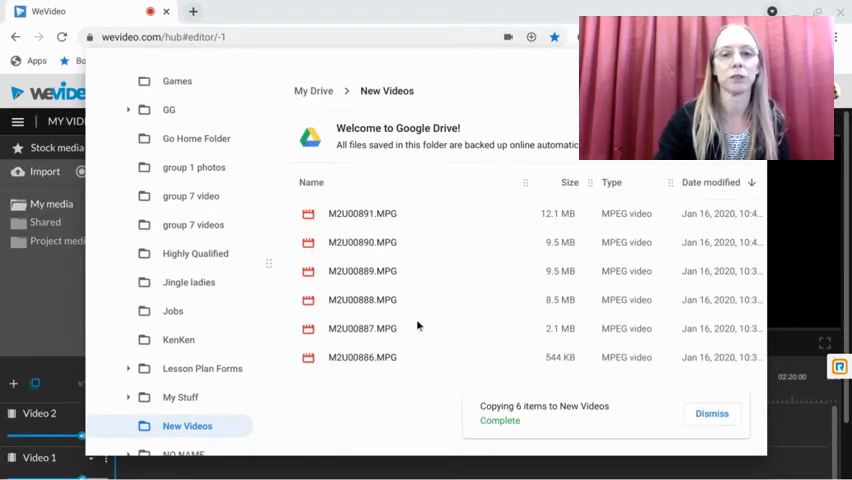
pyautogui.moveTo(360, 390)
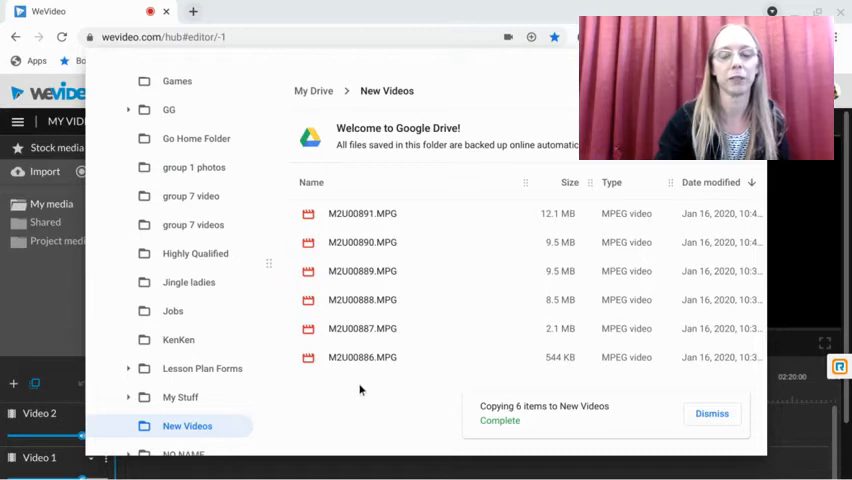
pyautogui.click(712, 413)
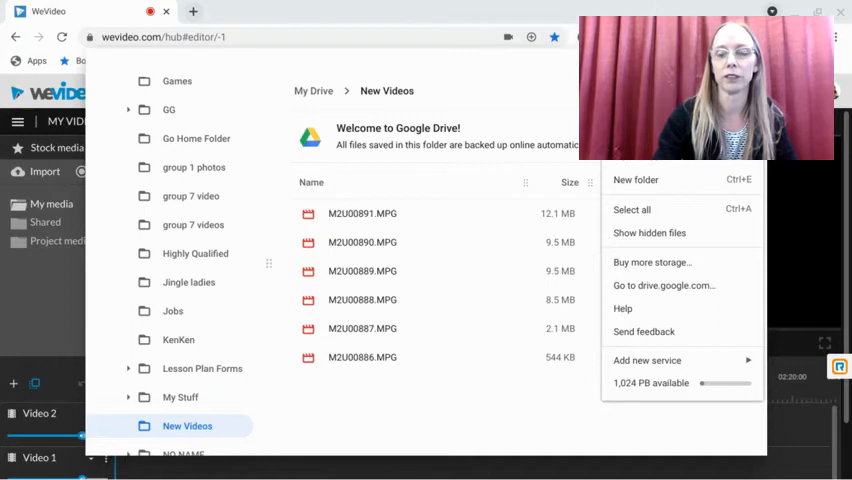
pyautogui.click(450, 197)
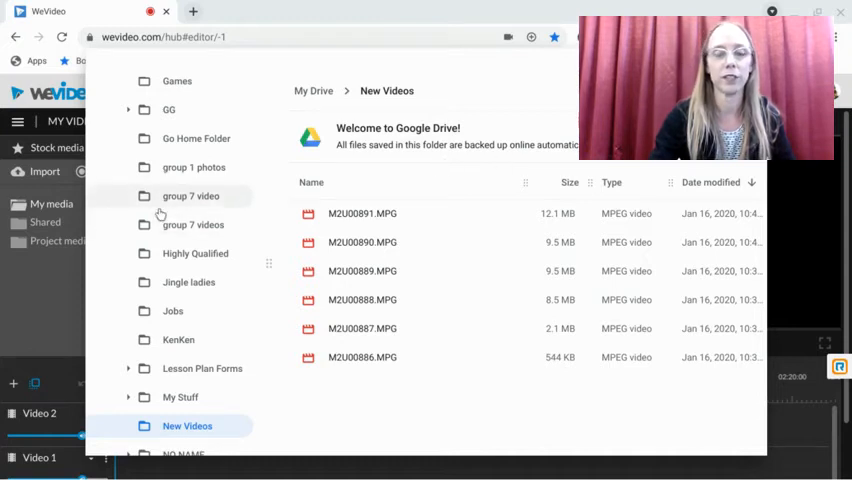
pyautogui.scroll(3)
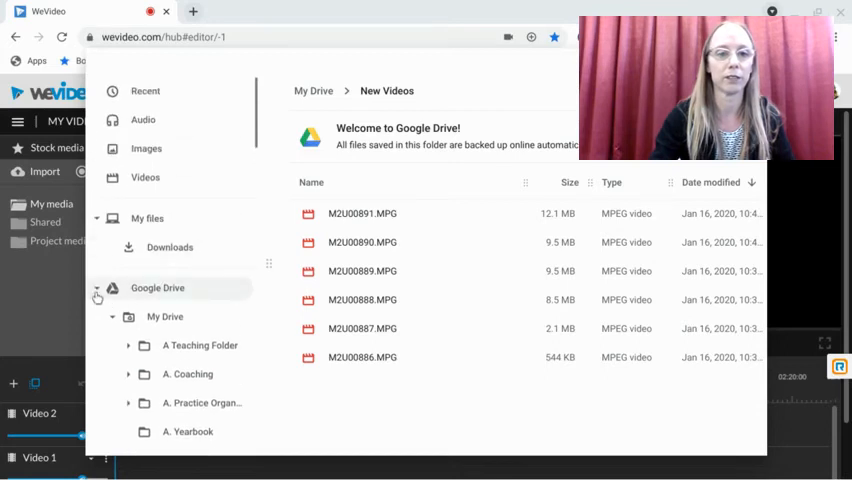
# Collapse Google Drive in the sidebar and eject the USB drive
pyautogui.click(97, 296)
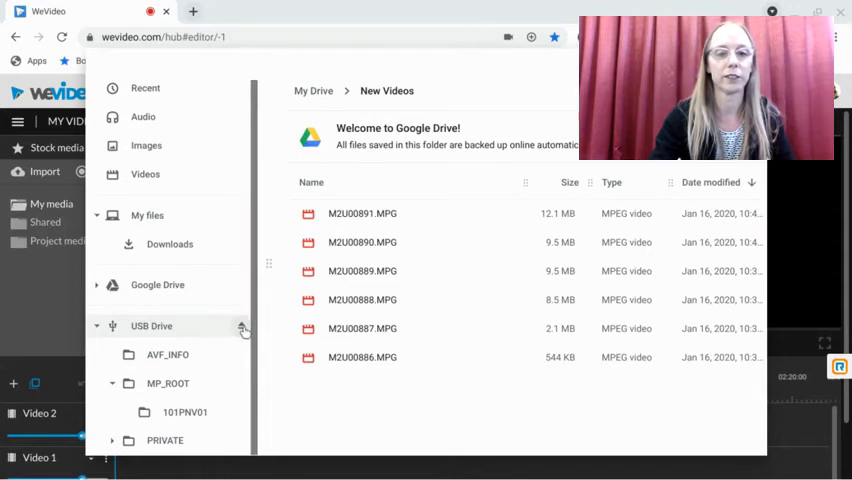
pyautogui.click(112, 325)
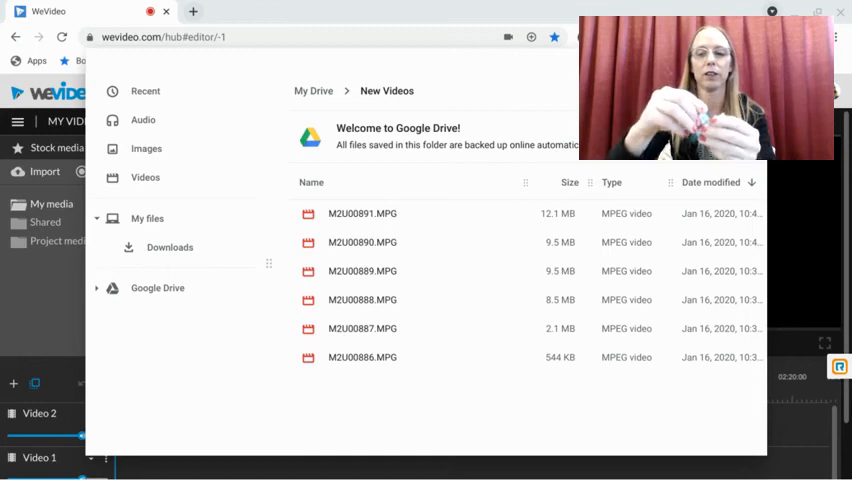
pyautogui.moveTo(253, 327)
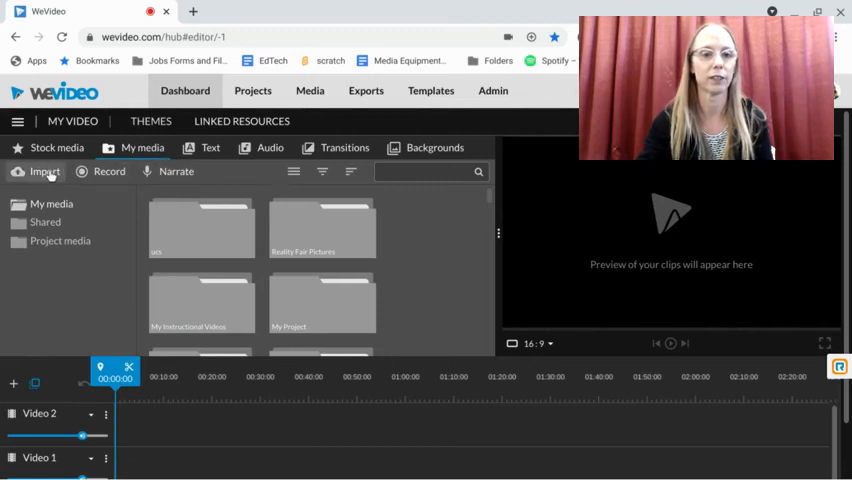
pyautogui.moveTo(43, 171)
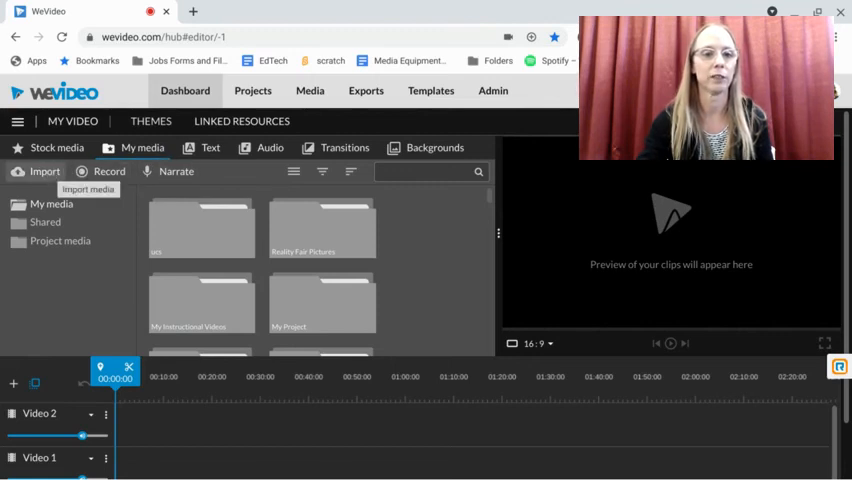
# Reopen WeVideo's Import window, try Browse to Select, and cancel the file picker
pyautogui.click(44, 171)
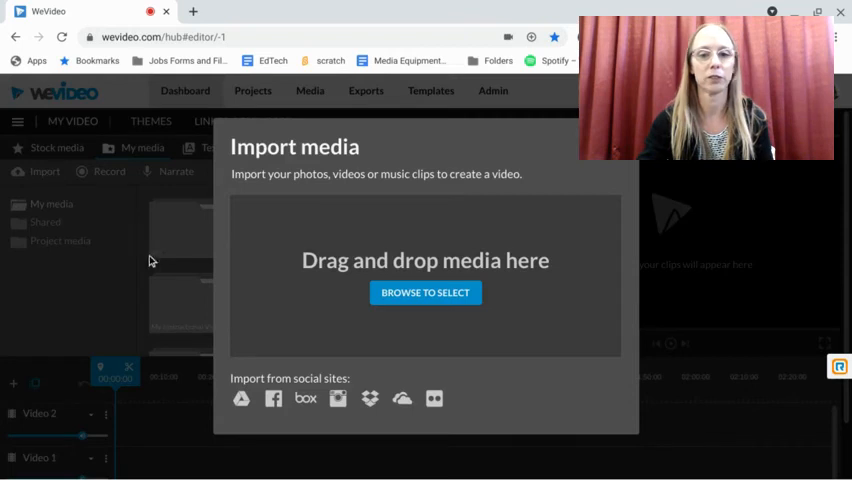
pyautogui.moveTo(241, 399)
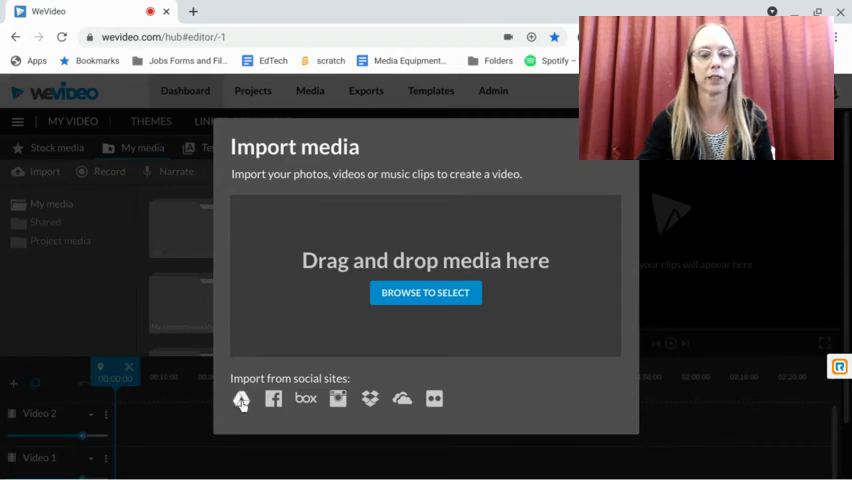
pyautogui.moveTo(241, 398)
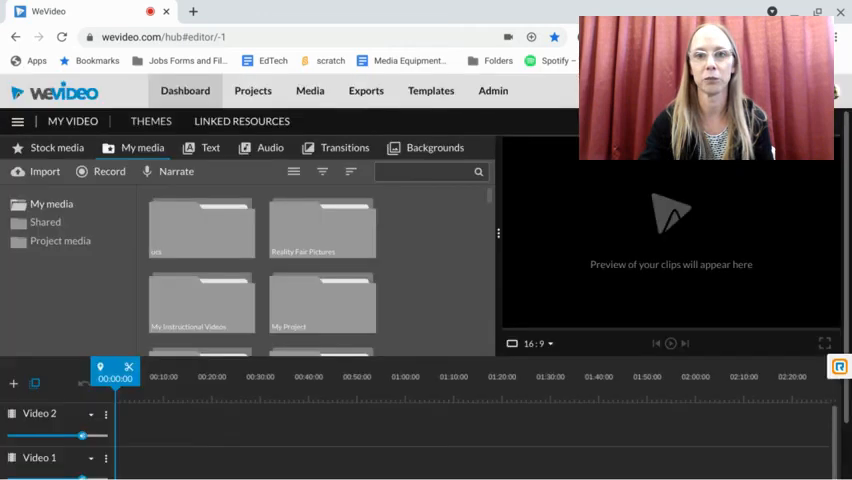
pyautogui.moveTo(459, 180)
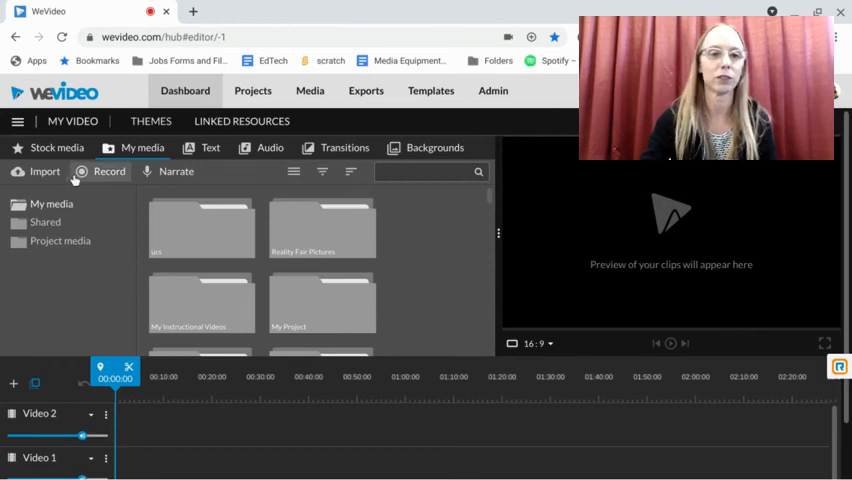
pyautogui.click(43, 171)
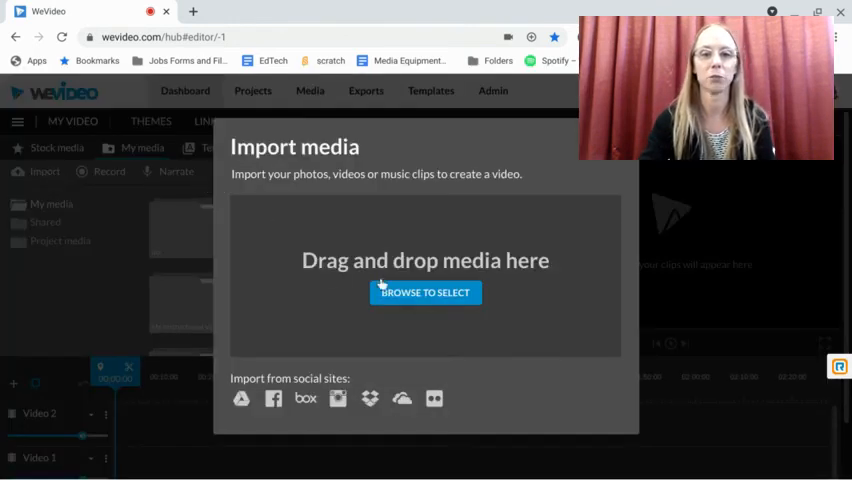
pyautogui.click(425, 292)
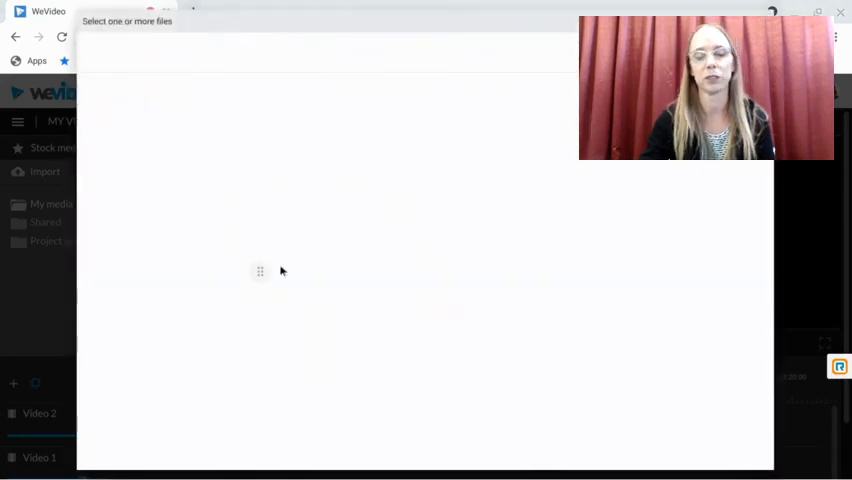
pyautogui.moveTo(441, 304)
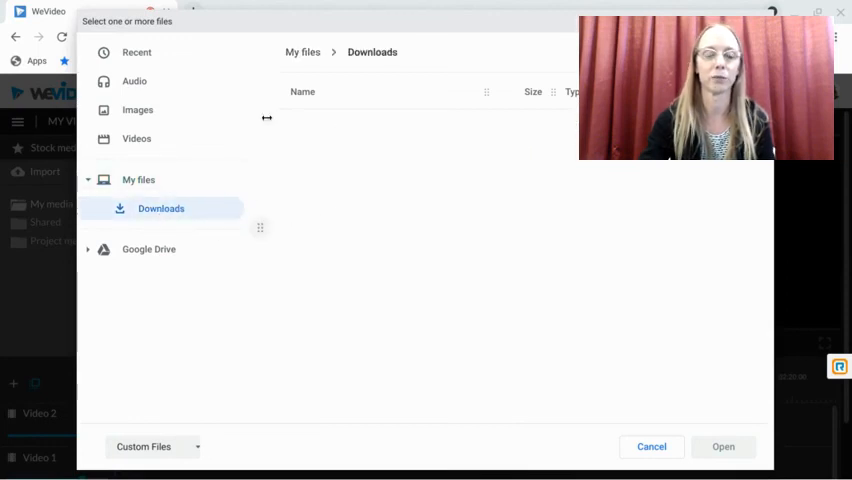
pyautogui.click(651, 446)
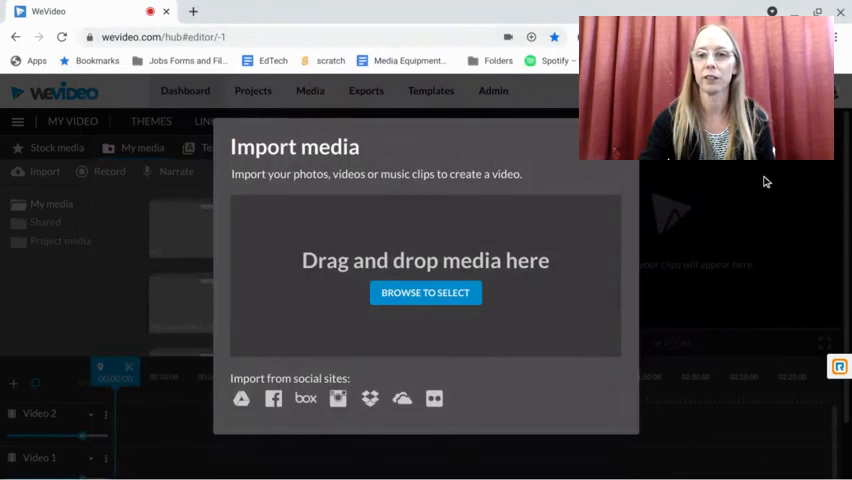